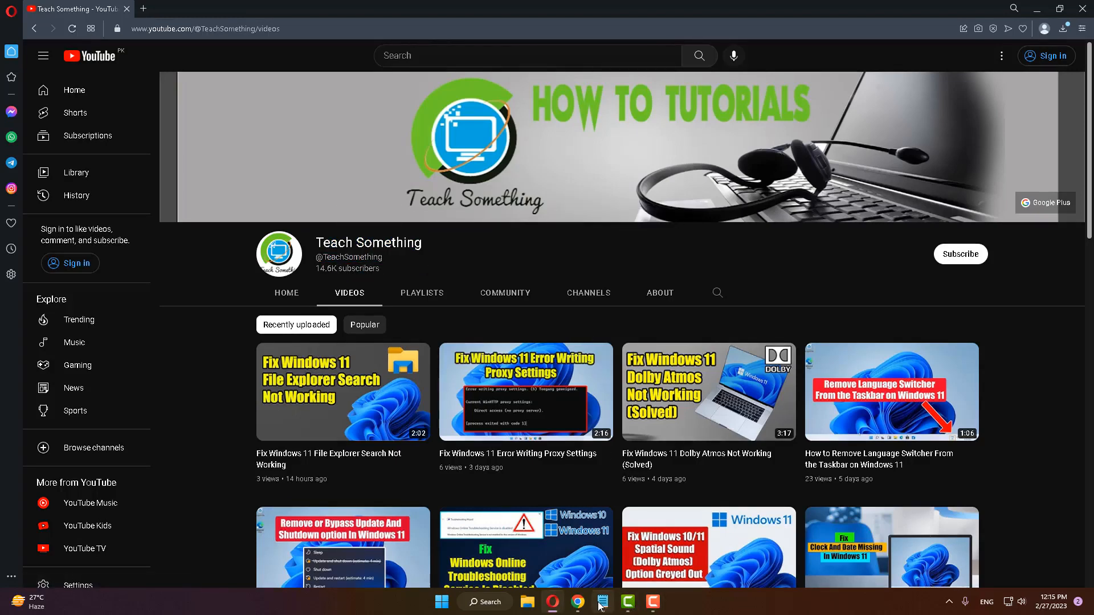
# Step: Launch Settings from Start and view the Windows Update page with the pending cumulative update
pyautogui.click(602, 602)
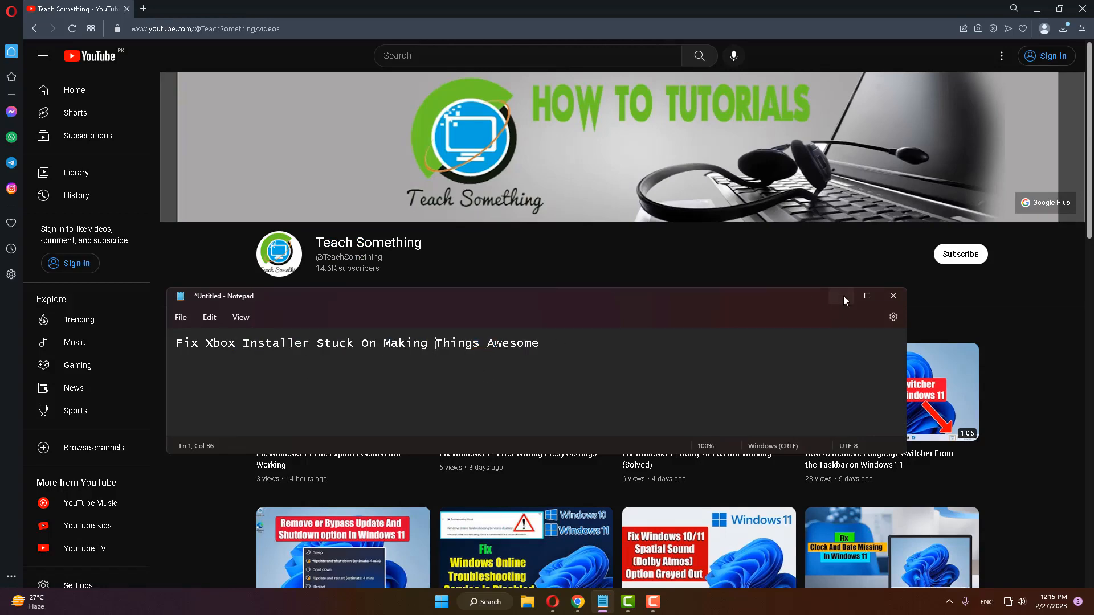
pyautogui.click(844, 297)
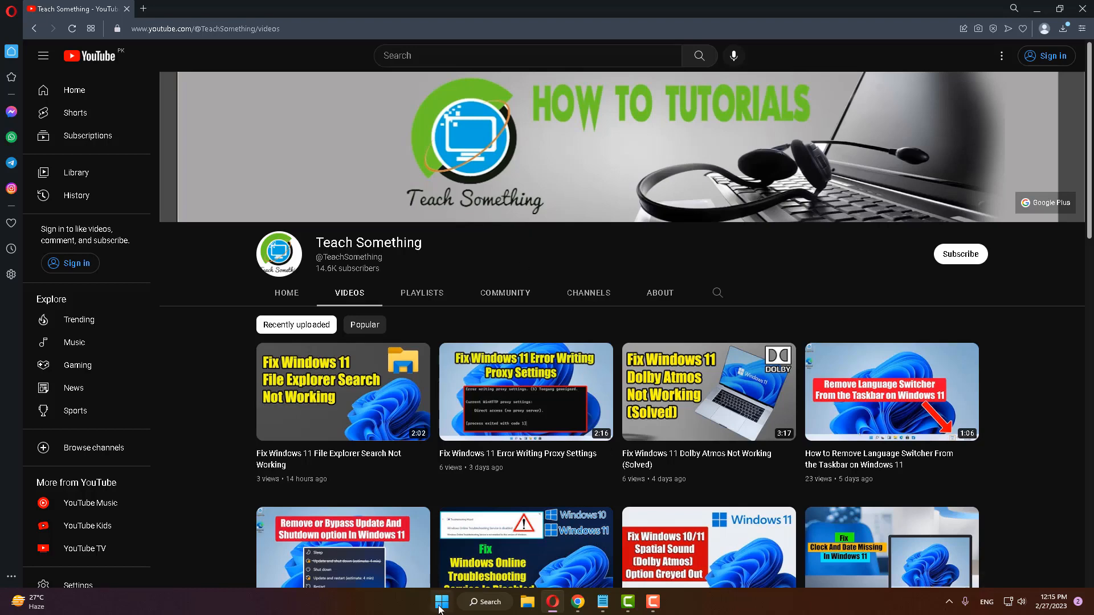
pyautogui.click(440, 602)
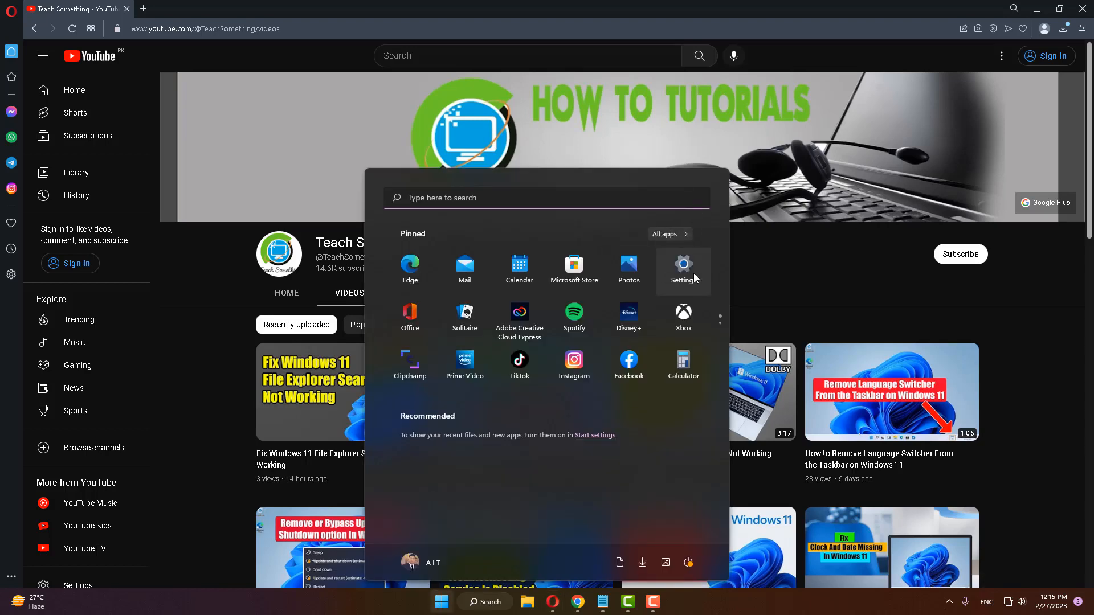
pyautogui.click(682, 267)
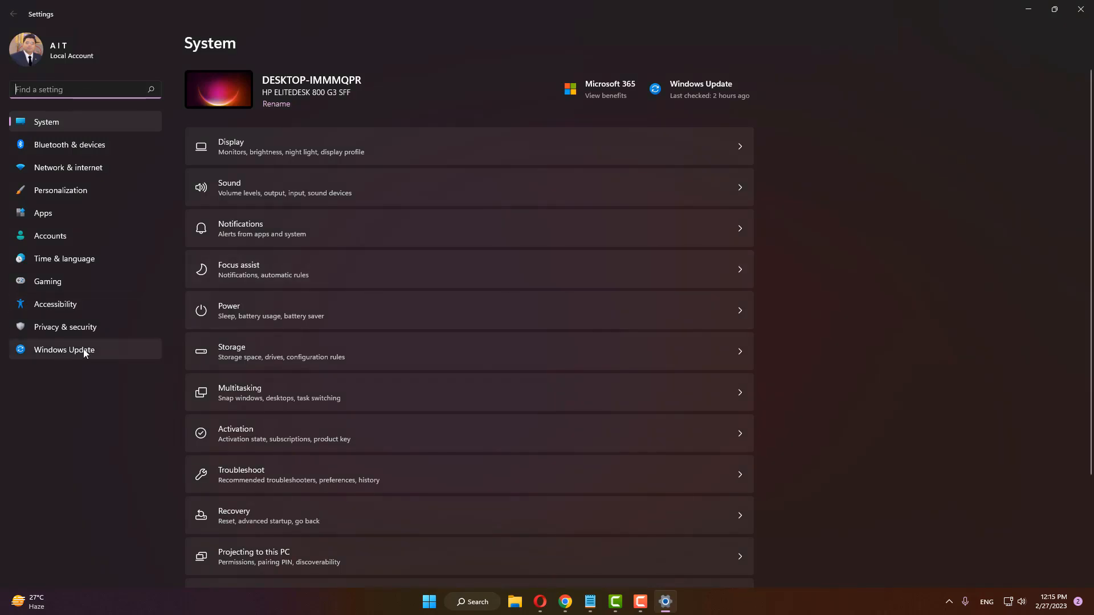
pyautogui.click(64, 349)
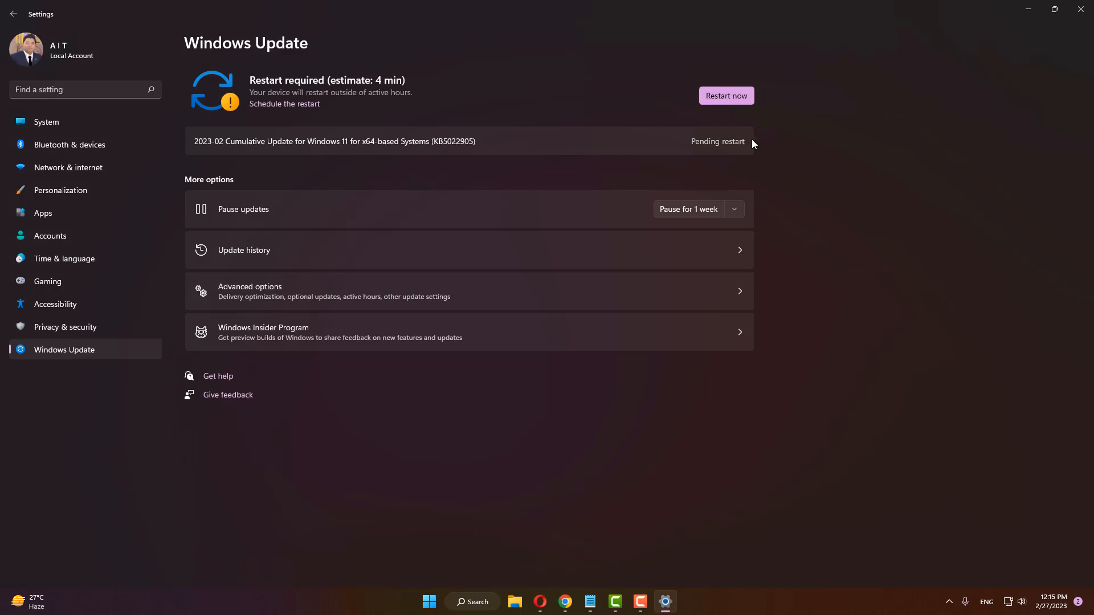
pyautogui.moveTo(342, 166)
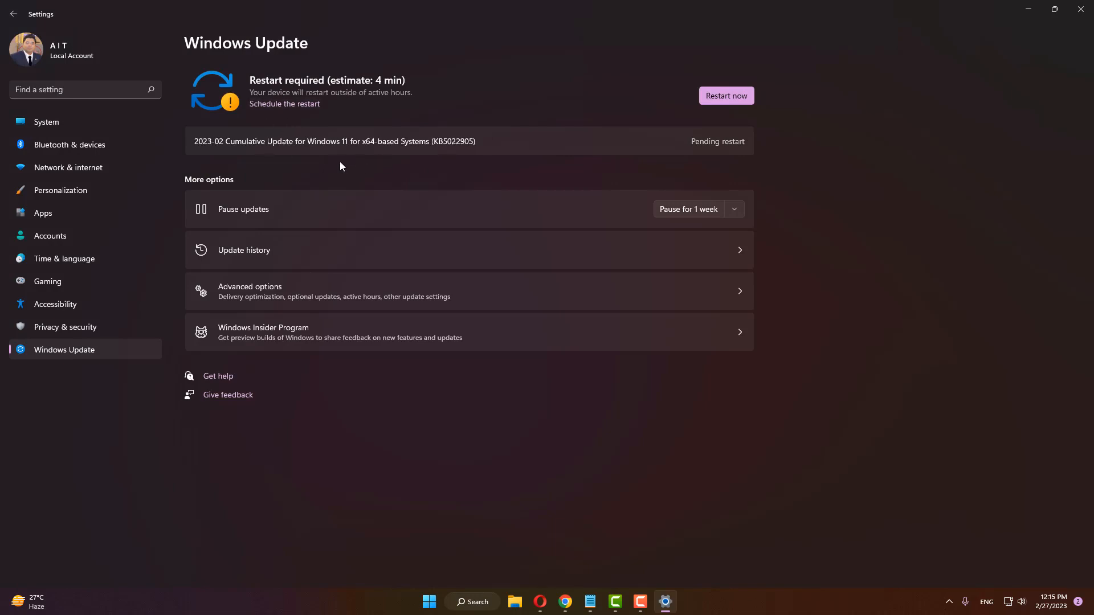
pyautogui.moveTo(401, 163)
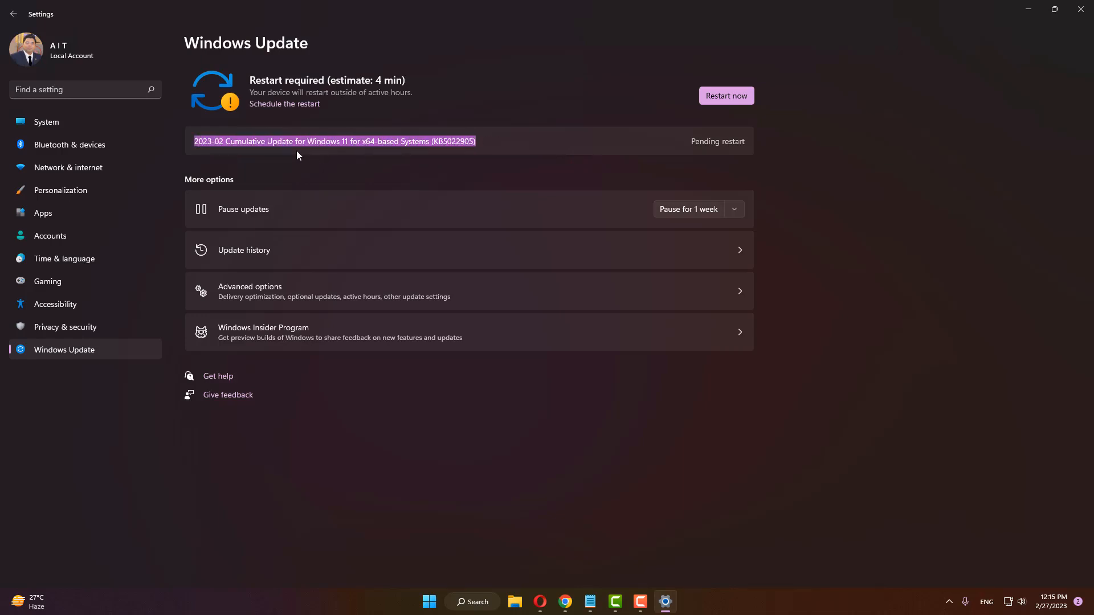
pyautogui.moveTo(726, 96)
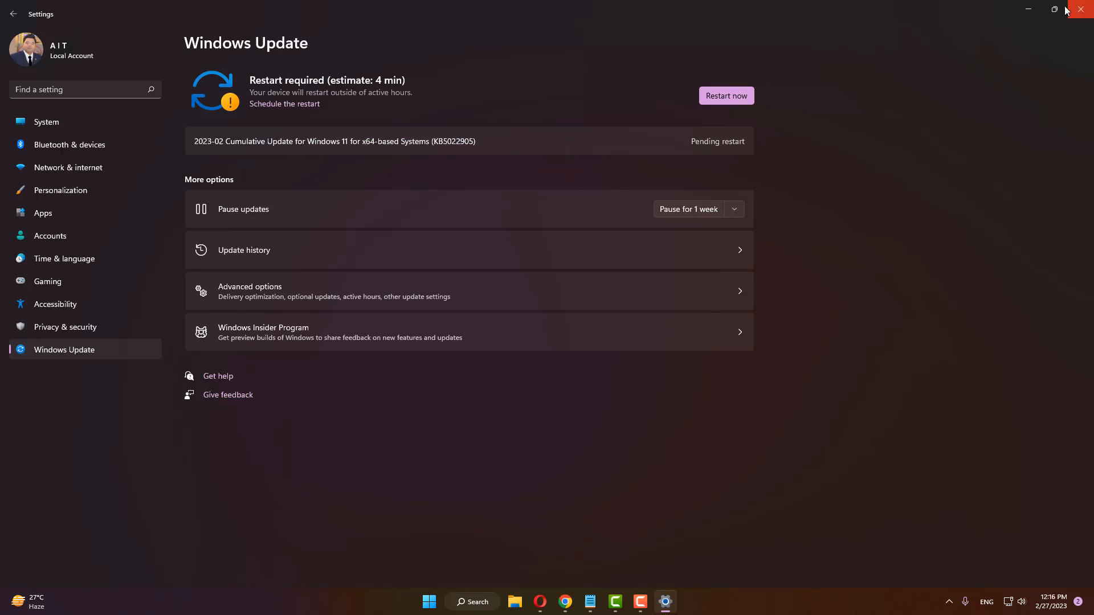
pyautogui.moveTo(631, 76)
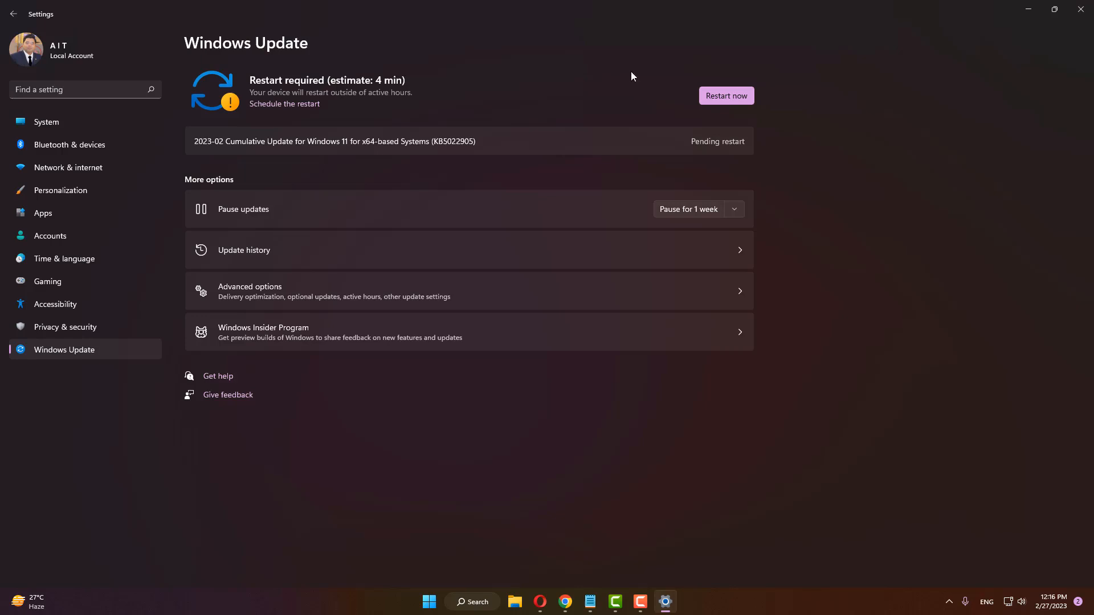
pyautogui.moveTo(1080, 10)
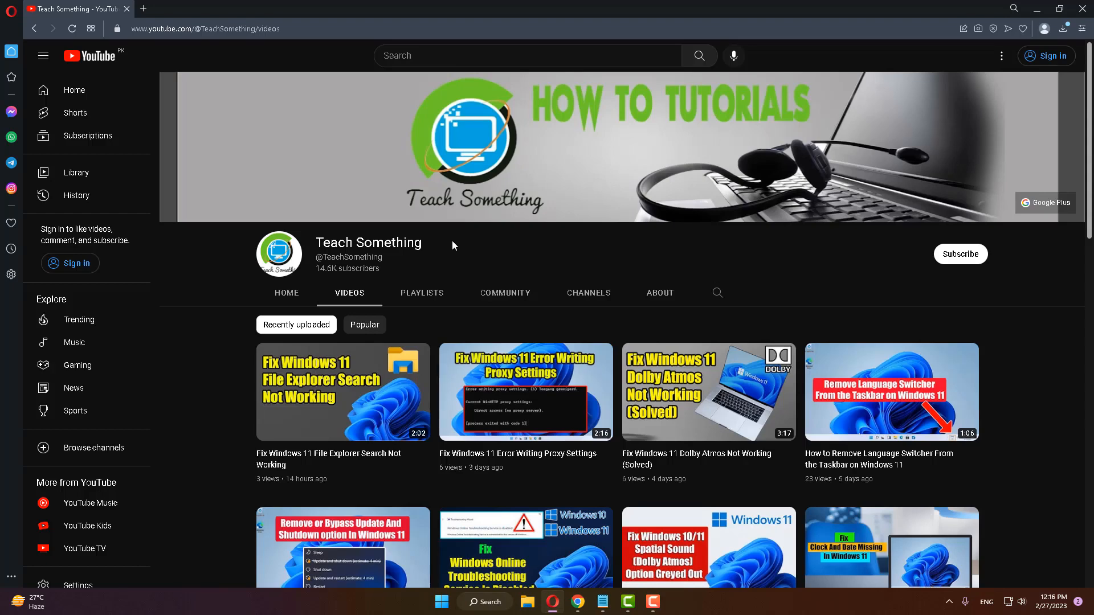
# Step: Reopen Settings and run the Windows Store Apps troubleshooter from Other troubleshooters
pyautogui.click(440, 602)
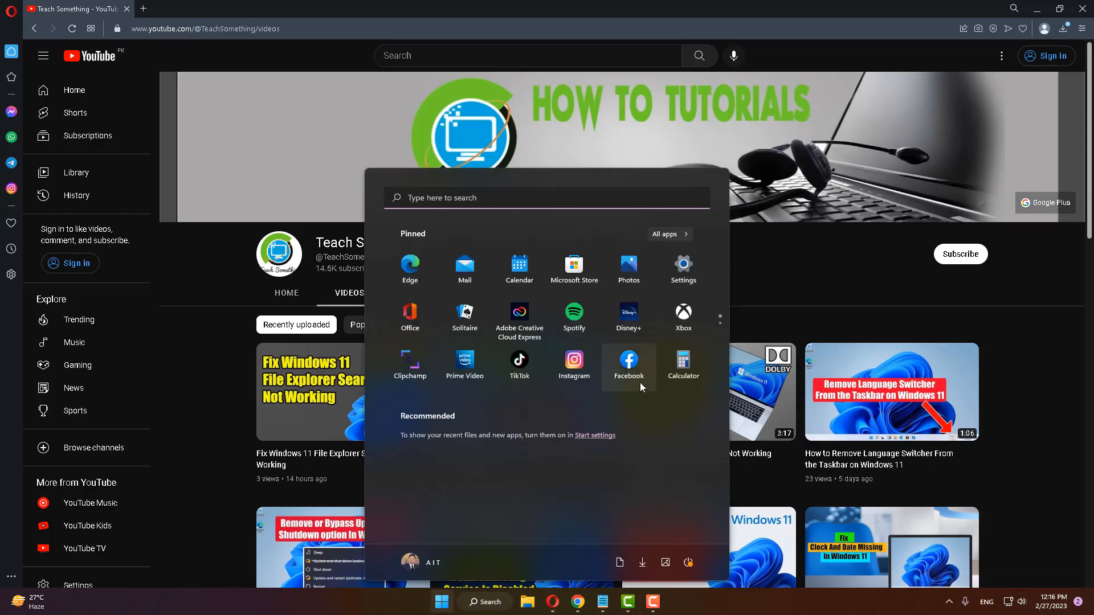
pyautogui.click(683, 269)
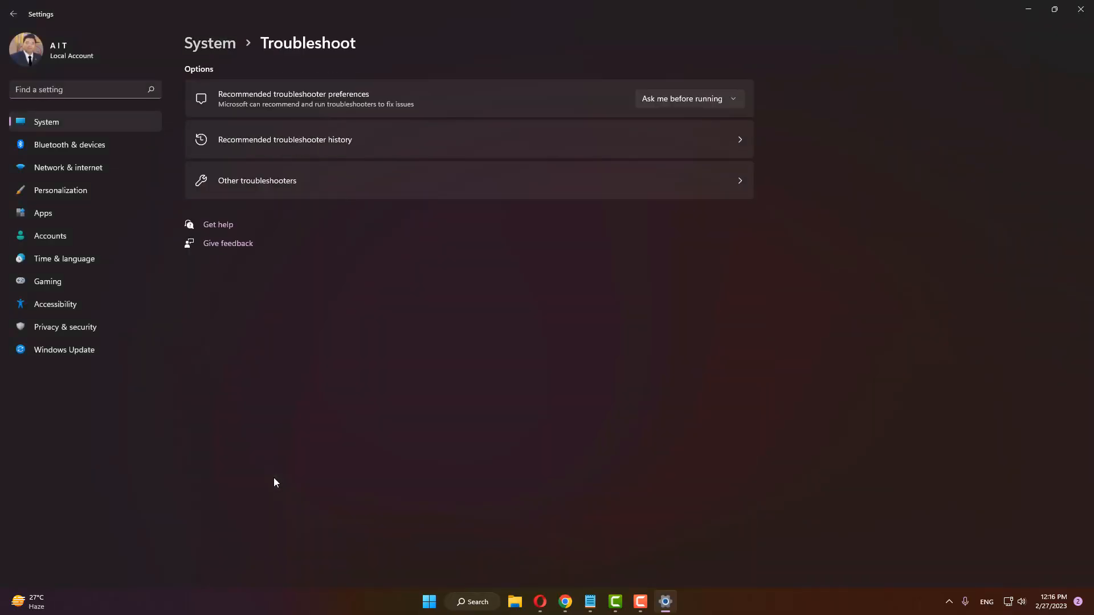
pyautogui.click(256, 180)
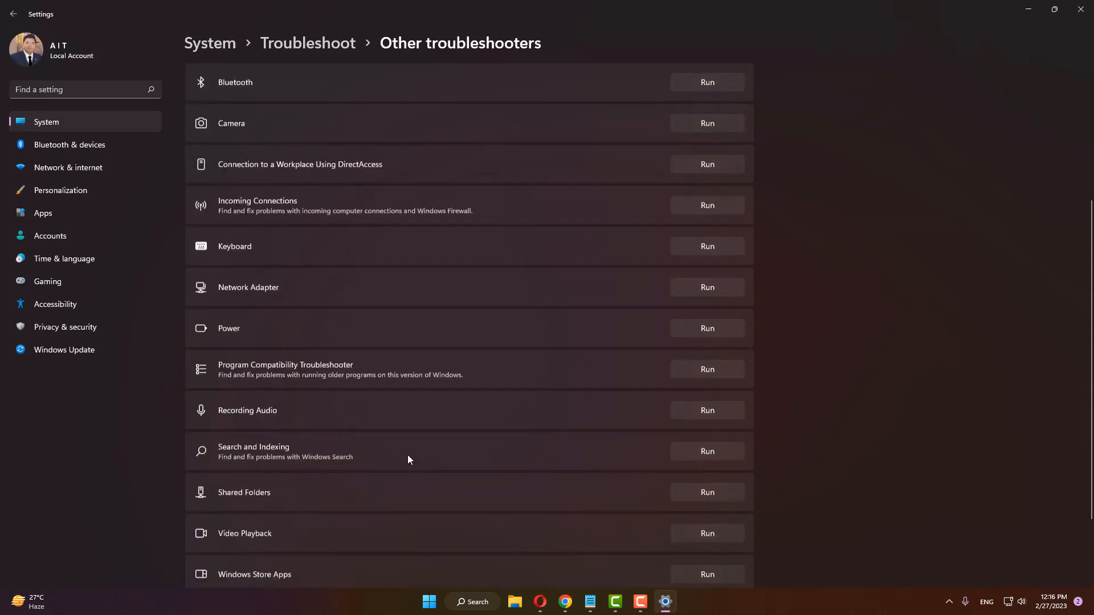
pyautogui.scroll(-3)
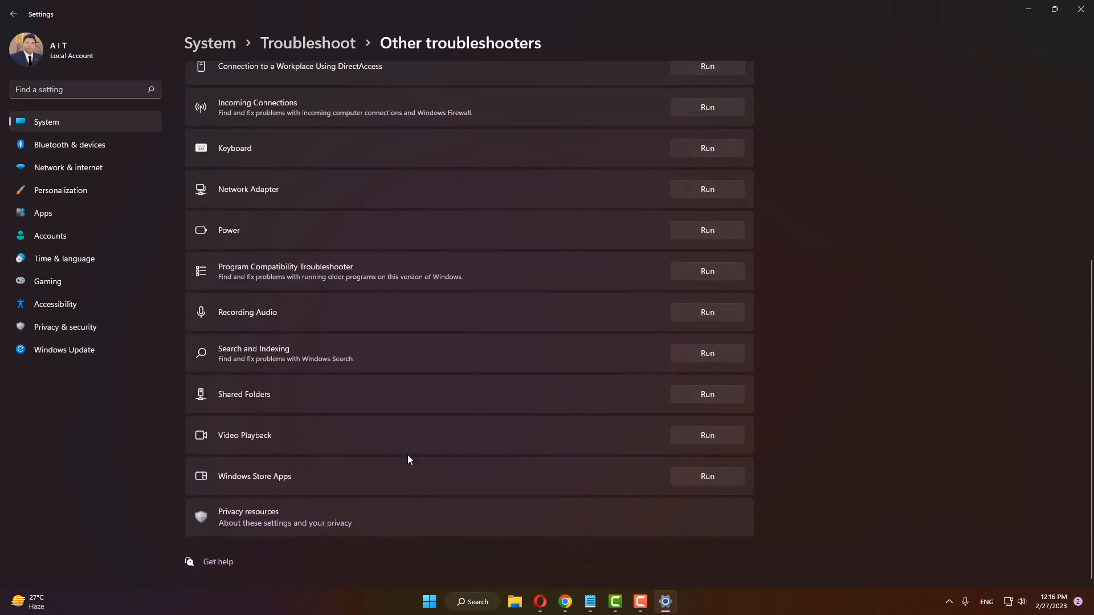
pyautogui.moveTo(707, 477)
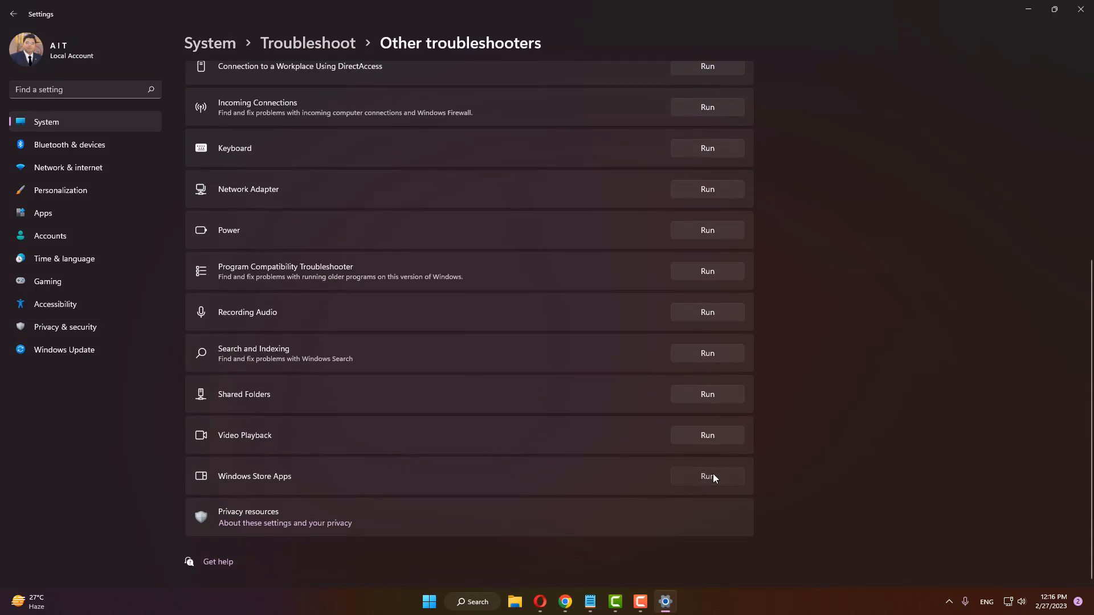
pyautogui.click(706, 477)
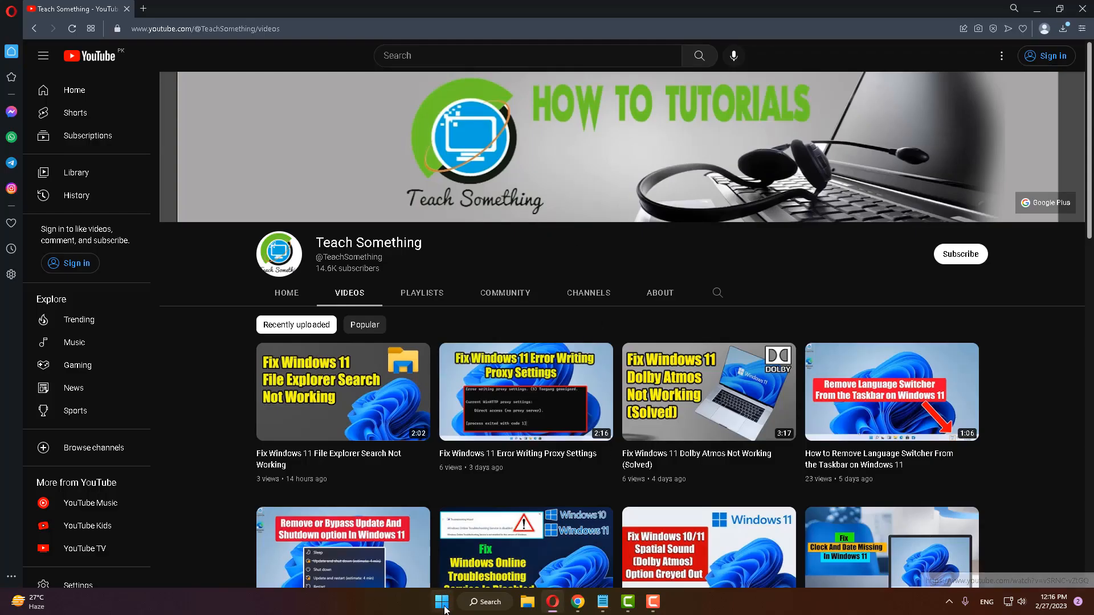
# Step: Reopen Settings and show the Apps & features list of installed apps
pyautogui.click(442, 602)
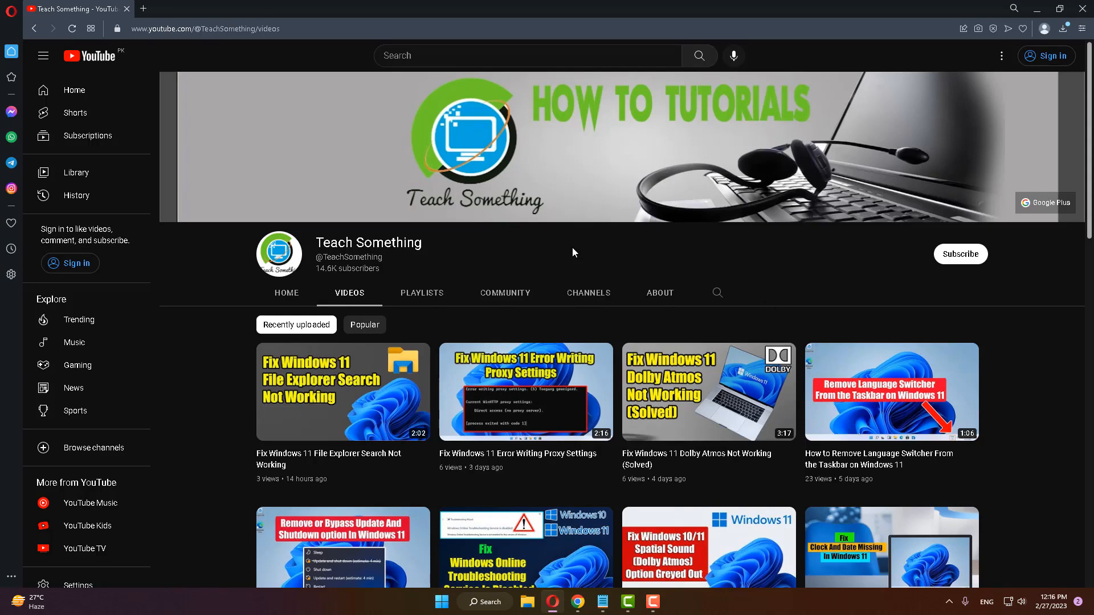
pyautogui.click(440, 601)
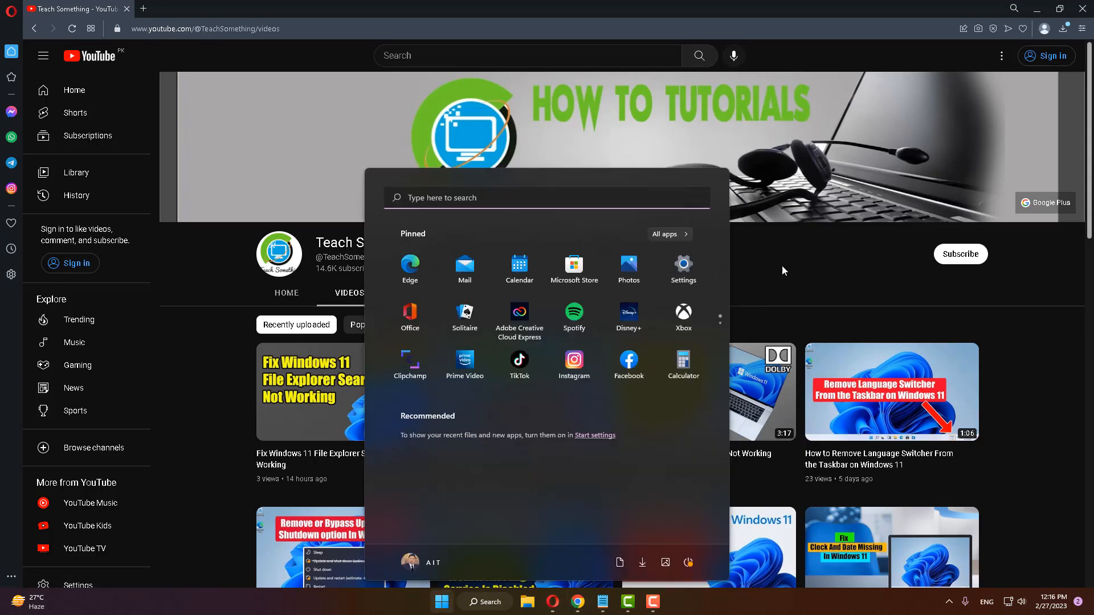
pyautogui.click(683, 265)
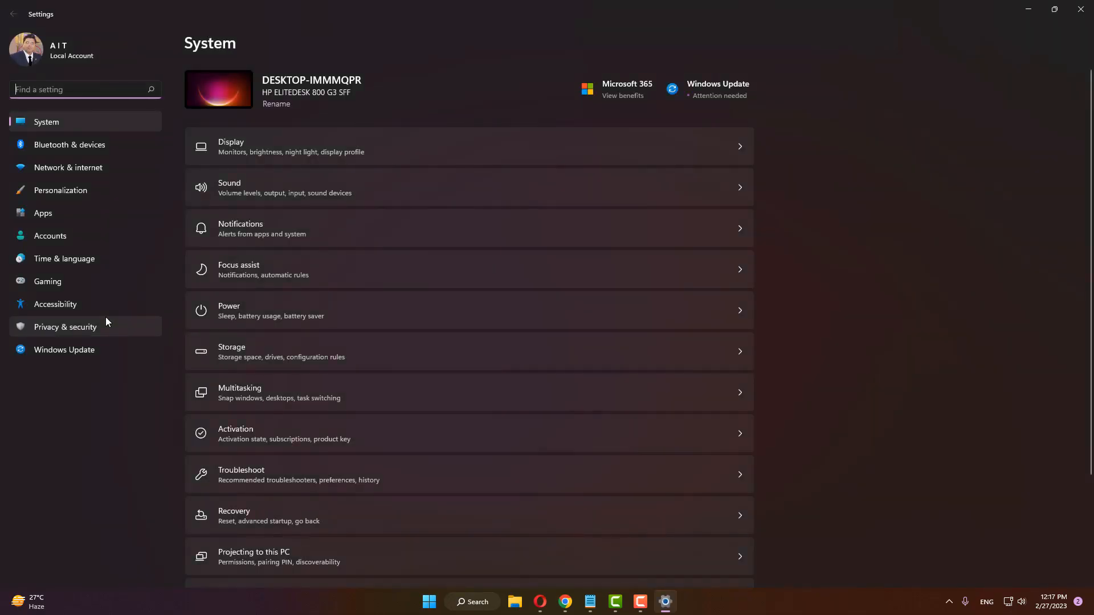
pyautogui.click(43, 213)
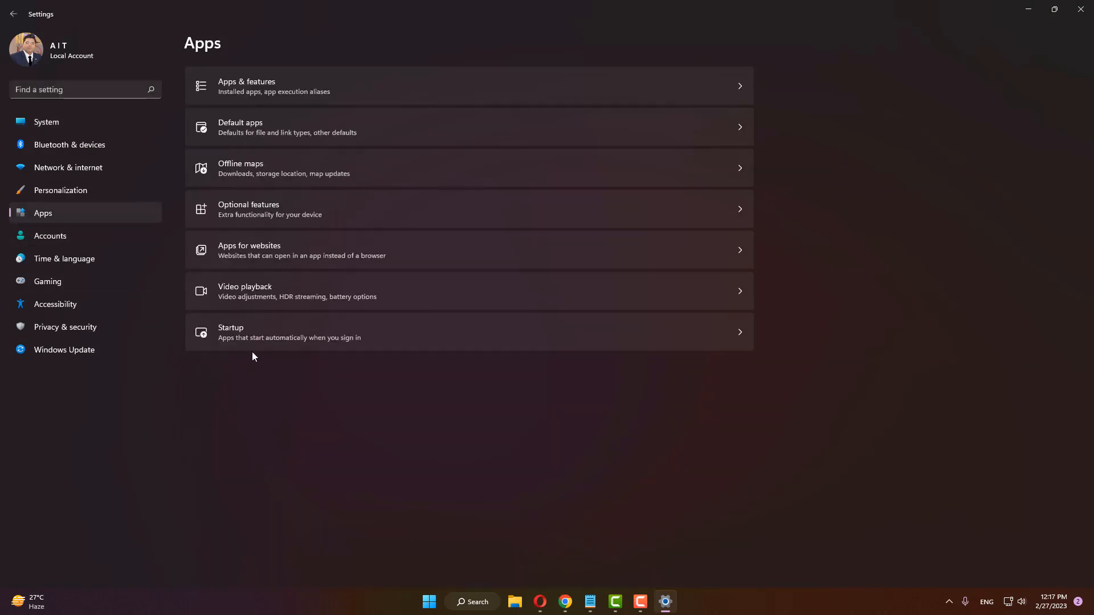
pyautogui.click(467, 86)
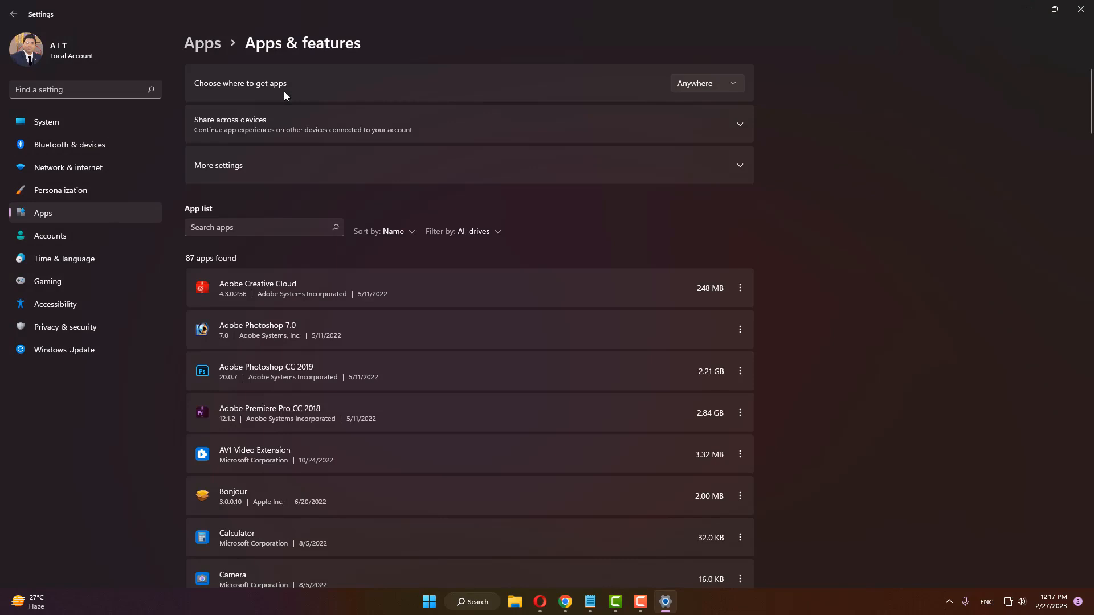
pyautogui.moveTo(338, 388)
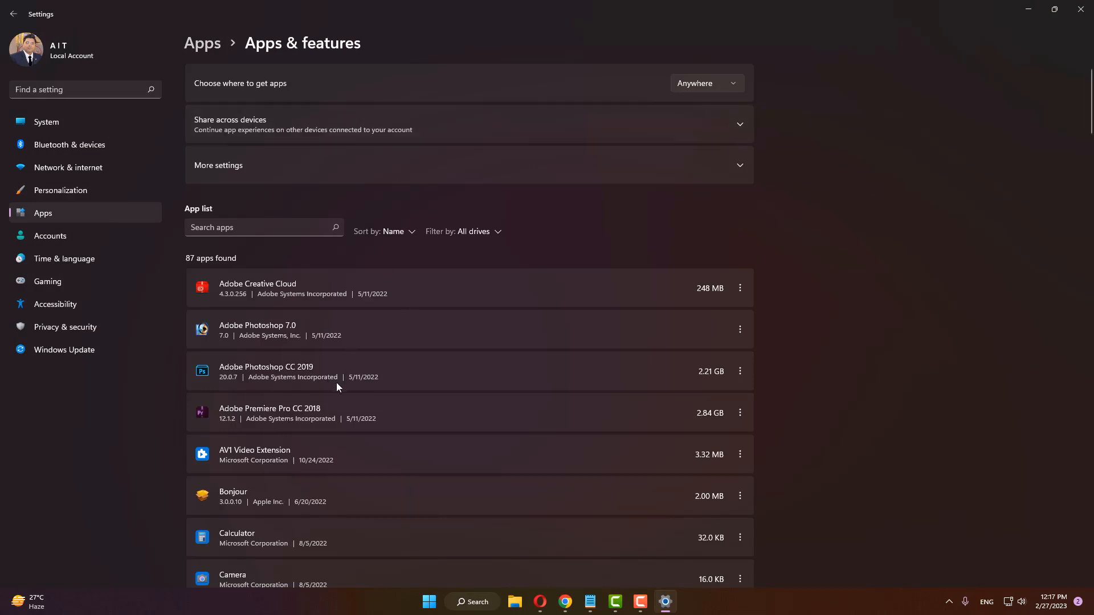
# Step: Search the apps list for 'store' and start a Repair of Microsoft Store from its Advanced options
pyautogui.click(264, 227)
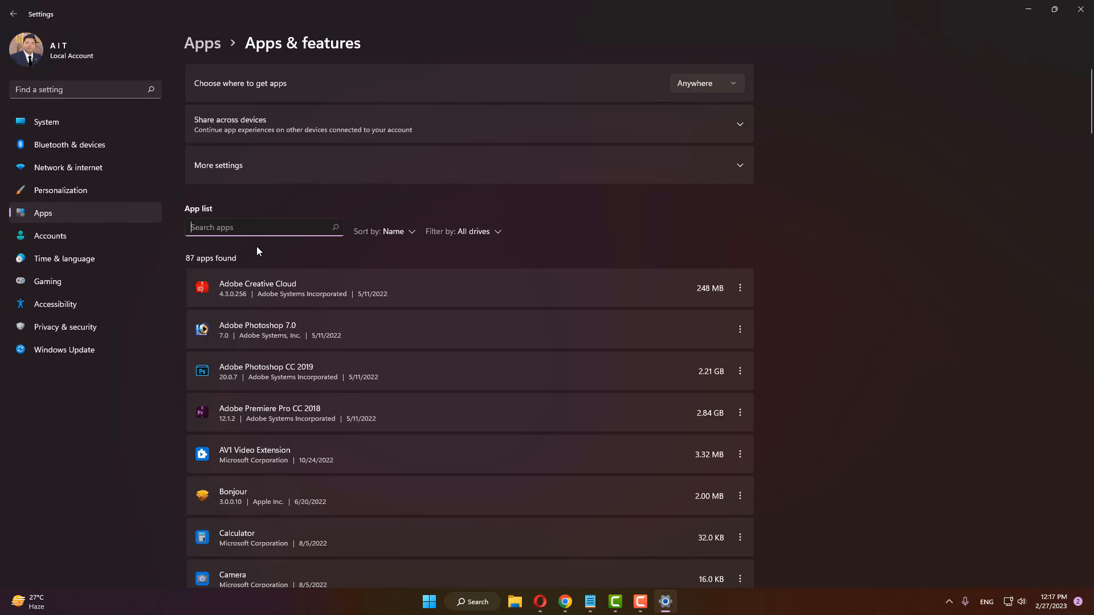
pyautogui.write('store')
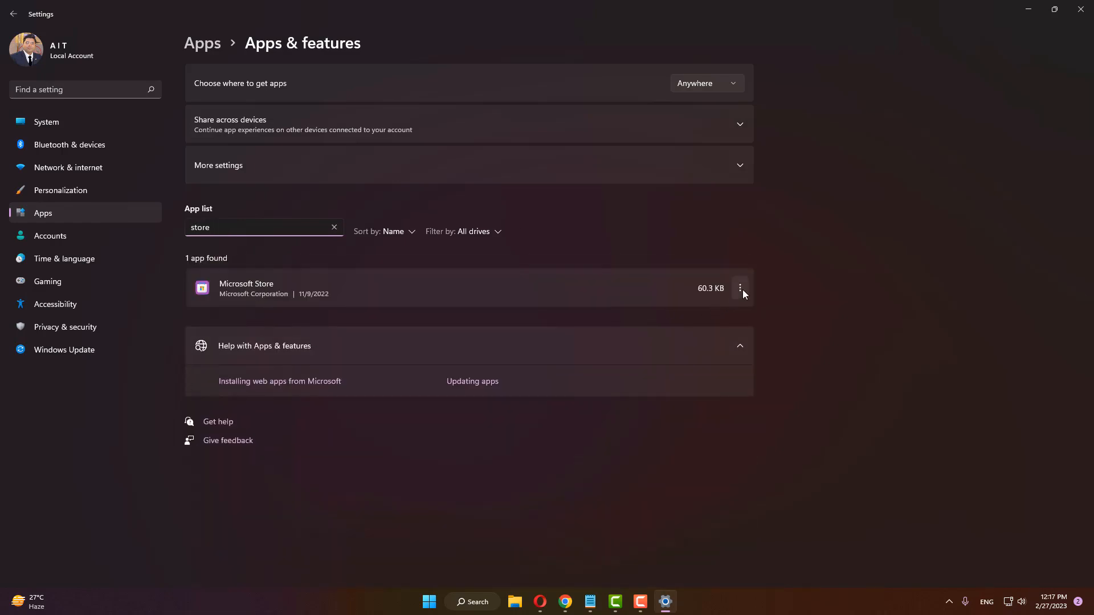
pyautogui.click(741, 287)
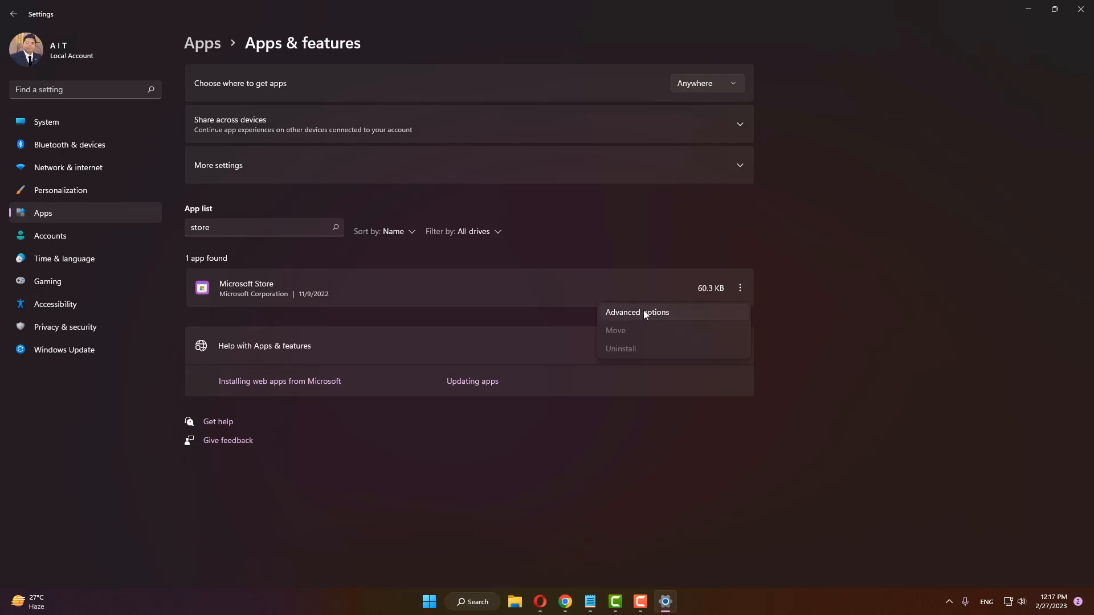
pyautogui.click(636, 312)
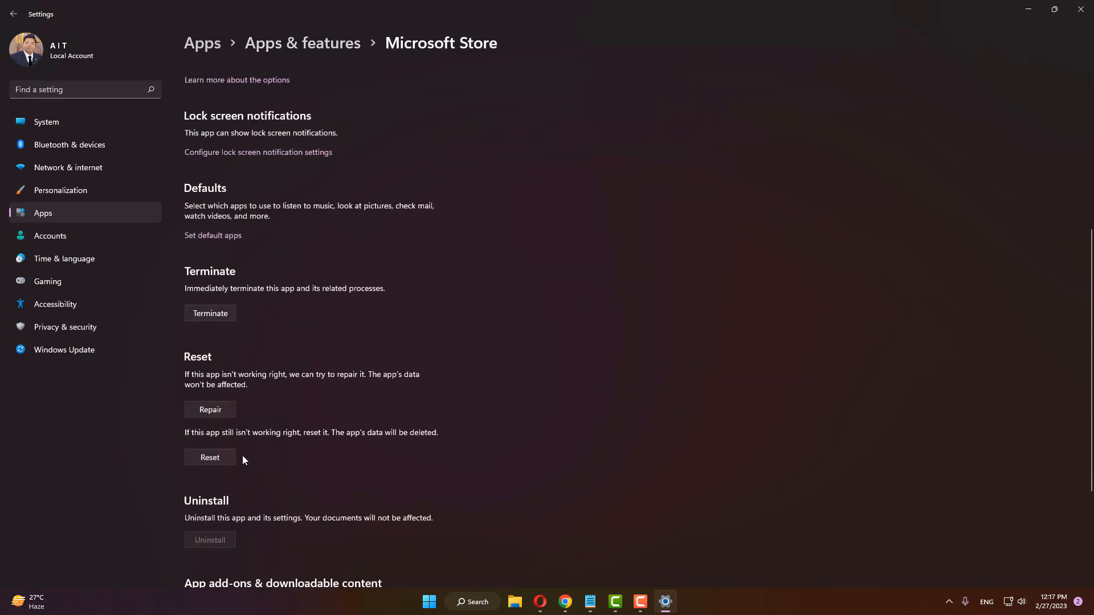
pyautogui.click(210, 409)
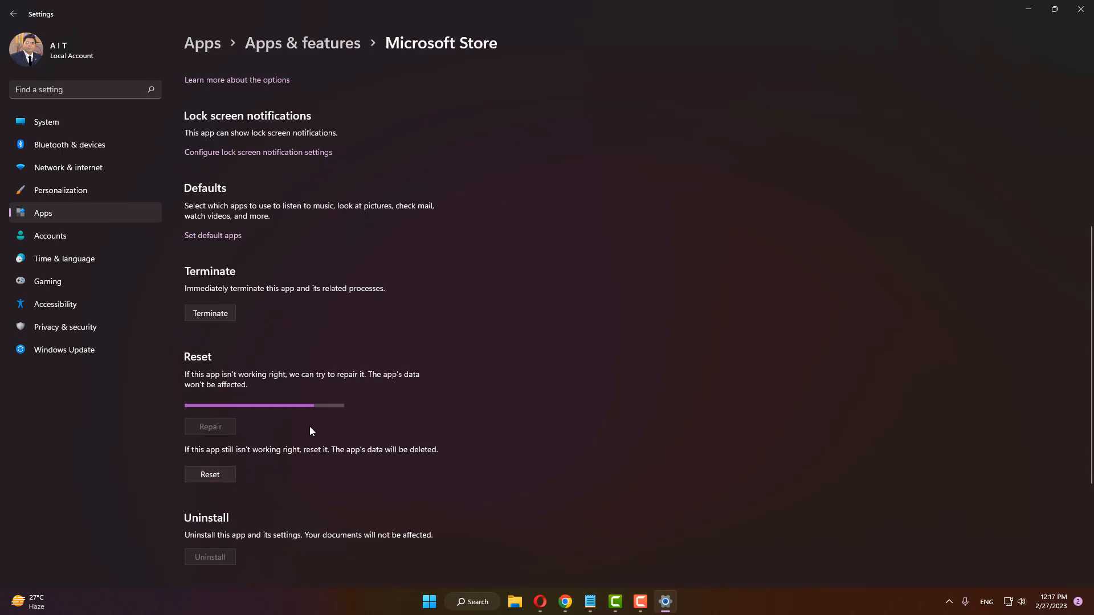
pyautogui.click(209, 474)
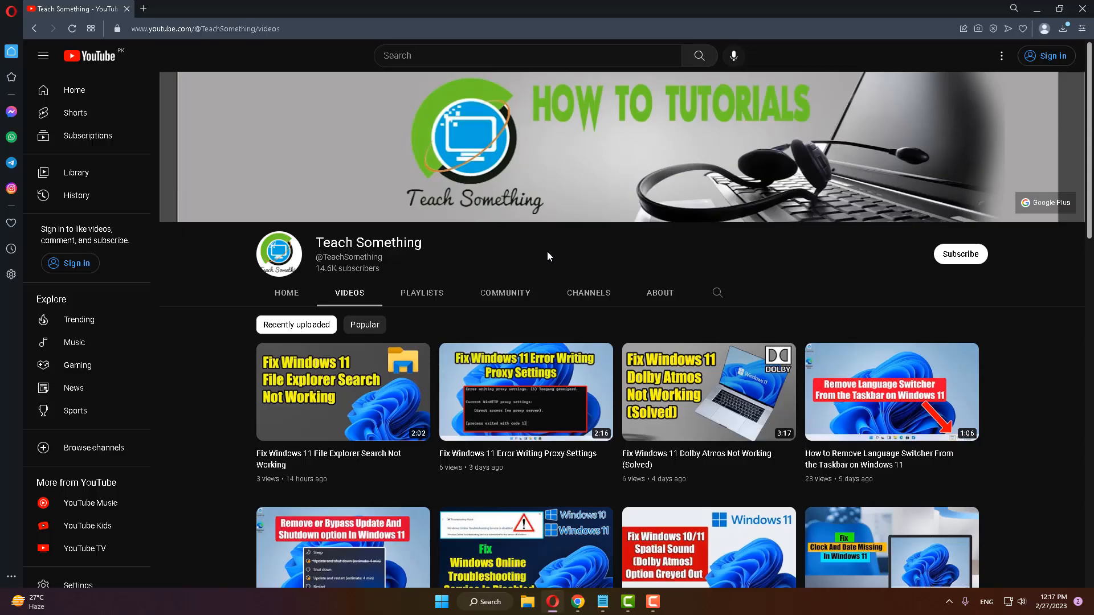
pyautogui.moveTo(397, 341)
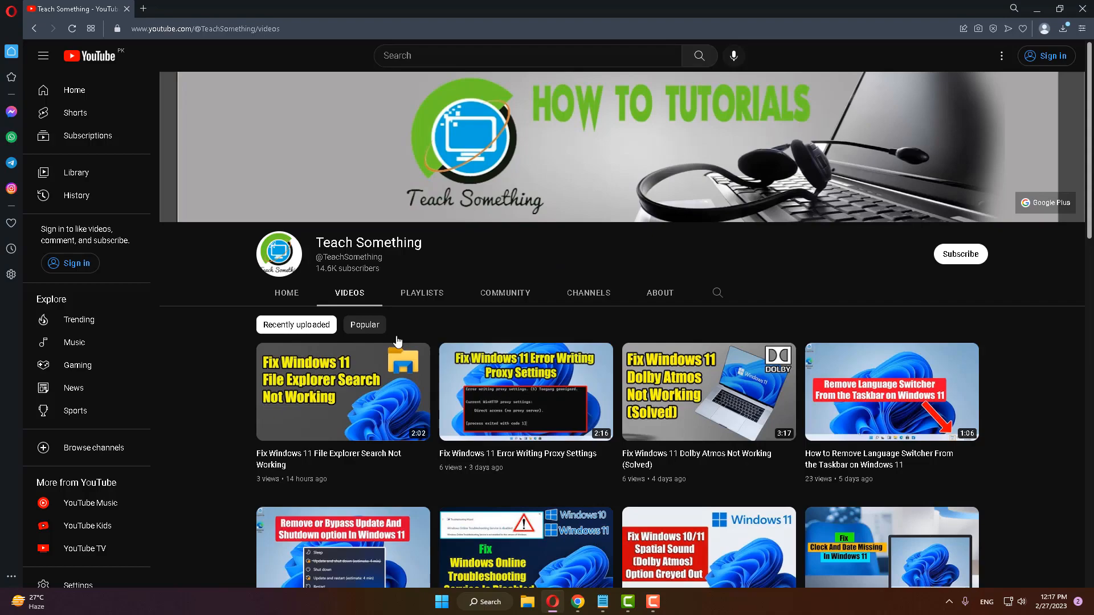
# Step: Search Google for 'xbox installer' and download the app from the xbox.com Xbox App for Windows PC page
pyautogui.click(552, 601)
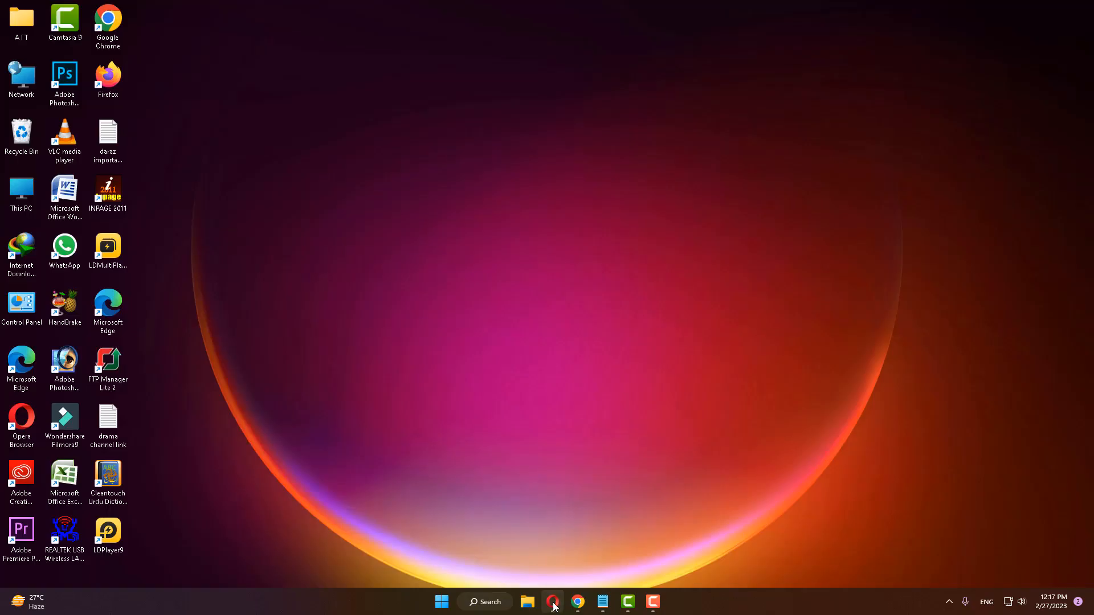
pyautogui.click(551, 602)
pyautogui.write('xbox installer')
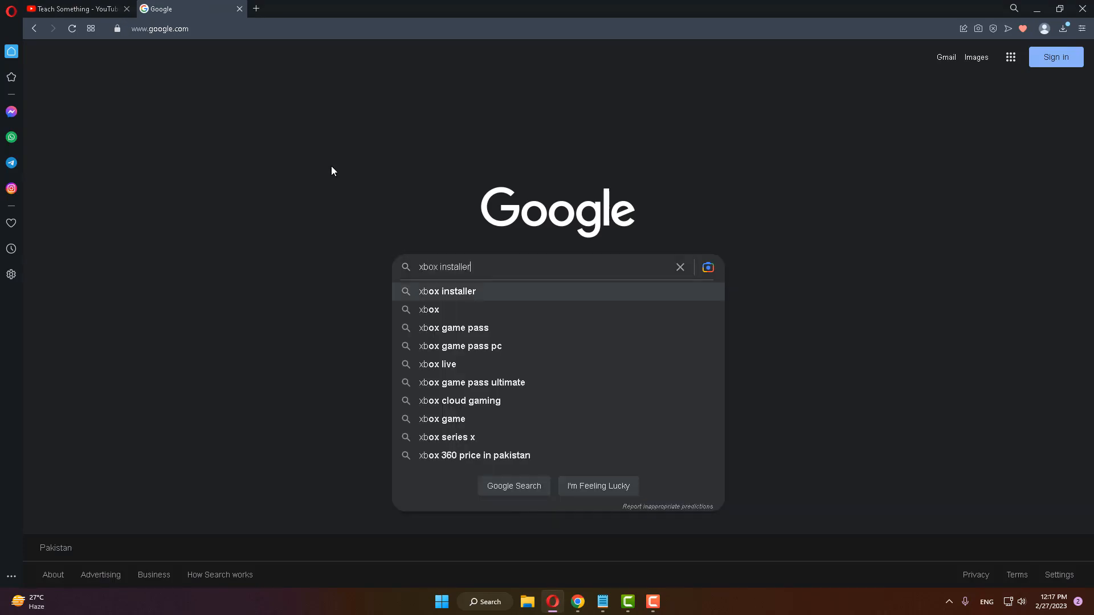
pyautogui.click(447, 291)
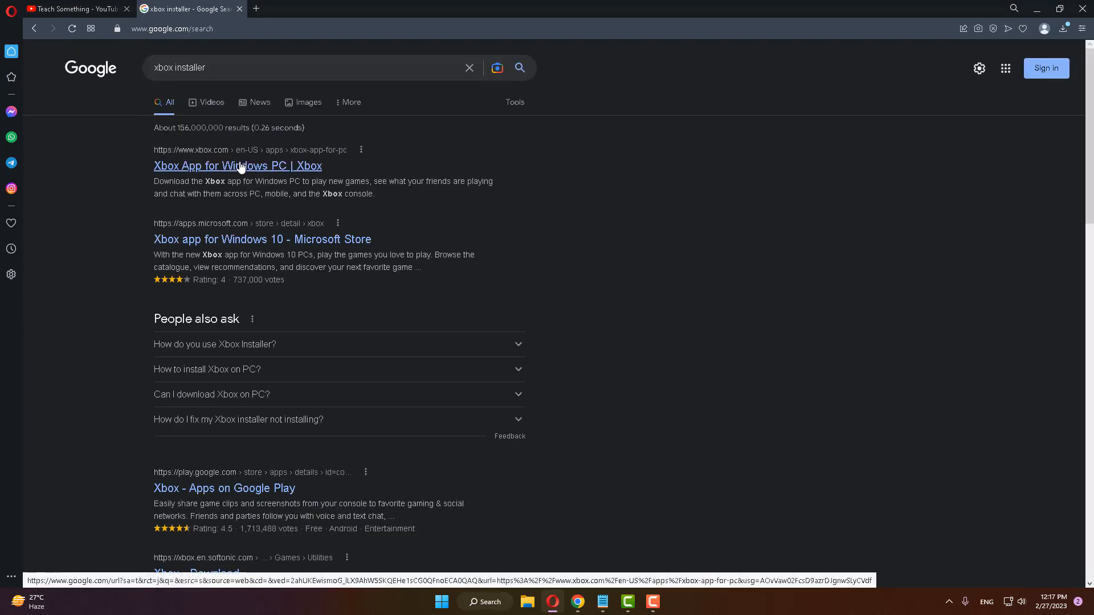
pyautogui.click(237, 165)
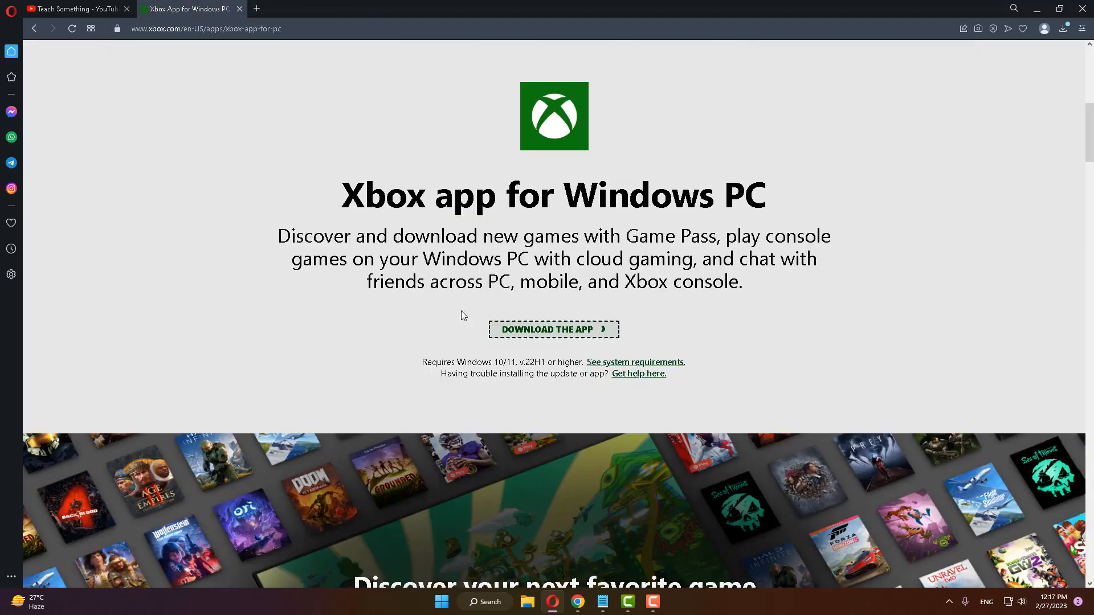
pyautogui.click(553, 328)
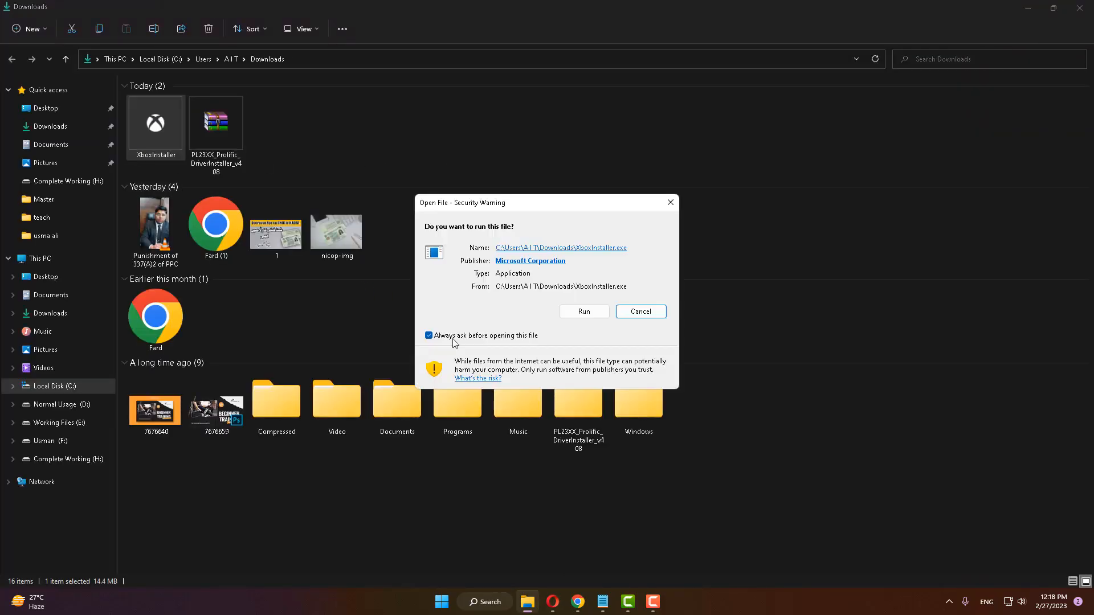
# Step: Allow XboxInstaller.exe to run so Xbox begins downloading its updates
pyautogui.click(584, 311)
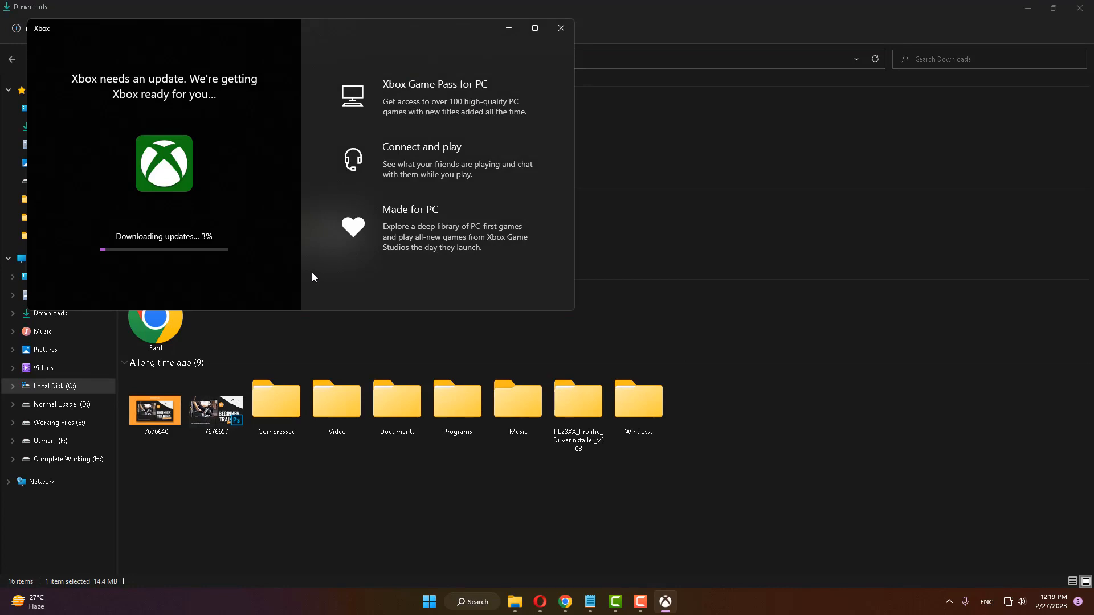
pyautogui.moveTo(198, 246)
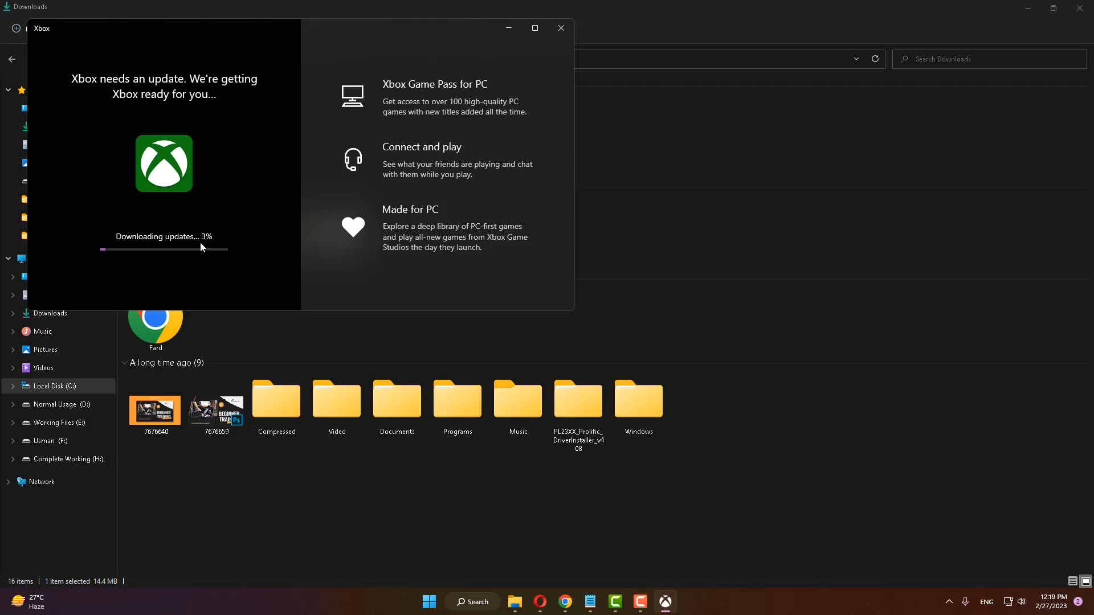
pyautogui.moveTo(197, 230)
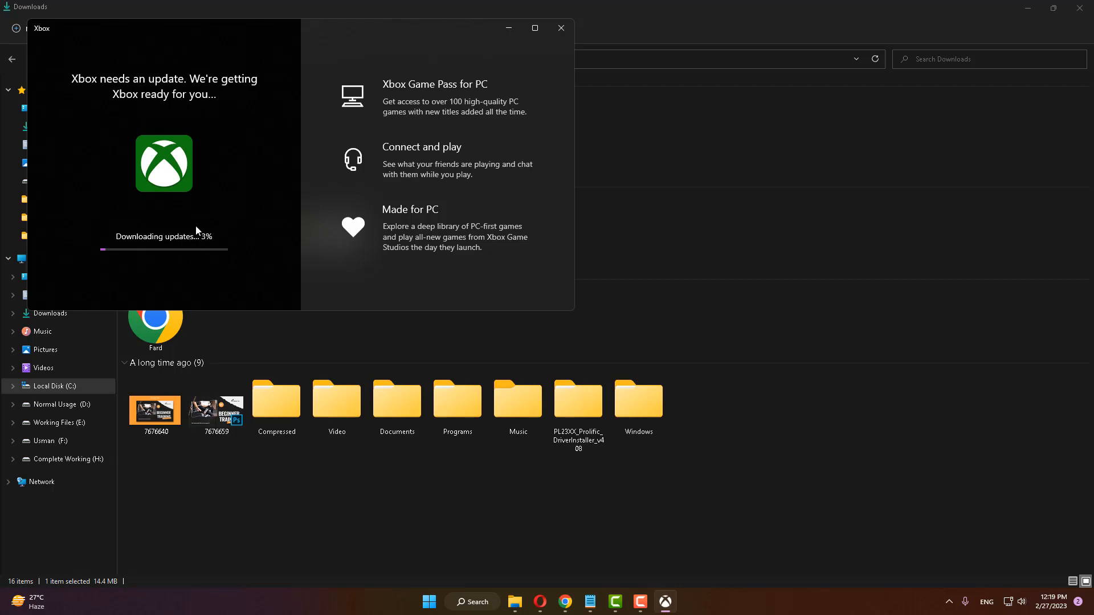
pyautogui.moveTo(181, 270)
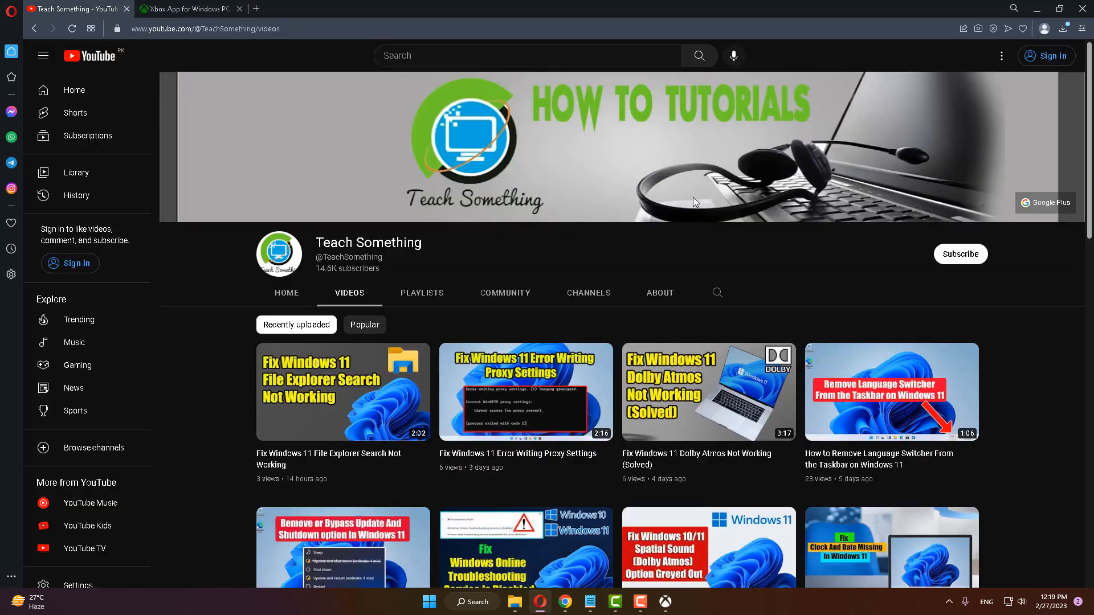
pyautogui.moveTo(960, 255)
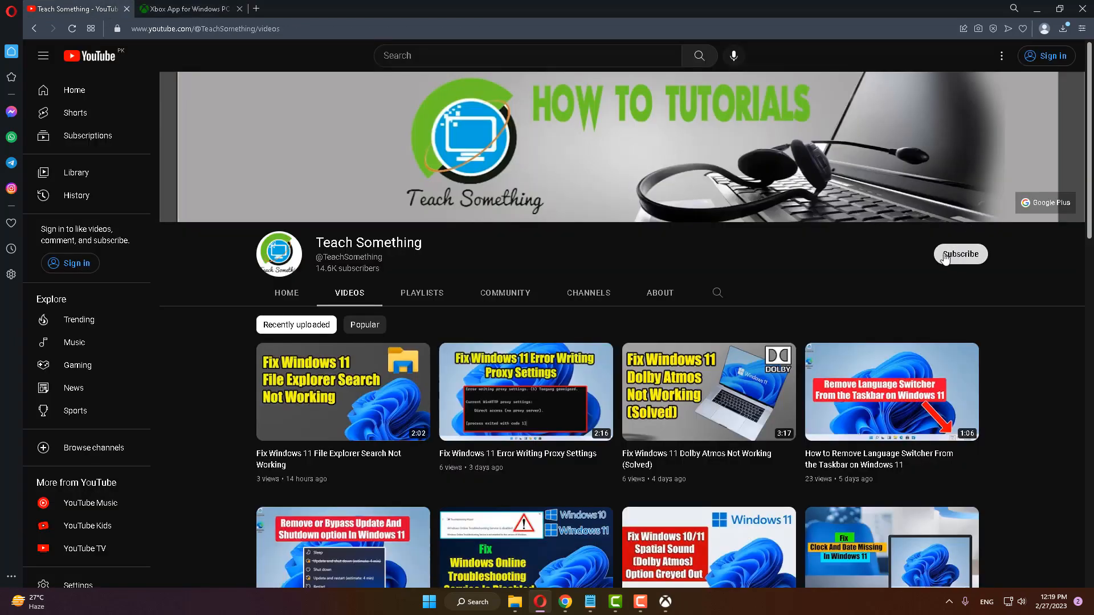